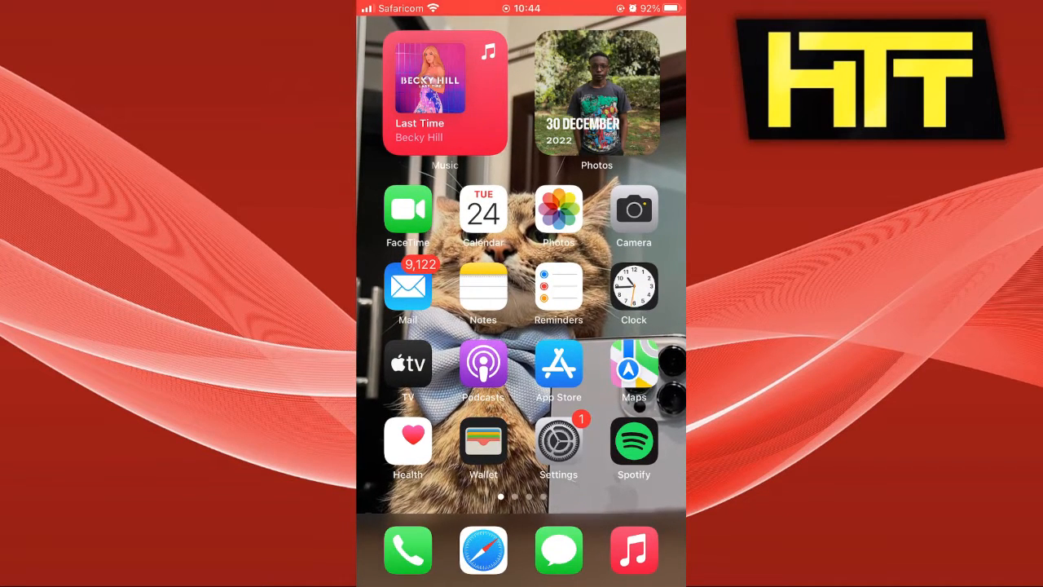
# Swipe left across home screen pages until the page with Facebook shows
pyautogui.hscroll(-3)
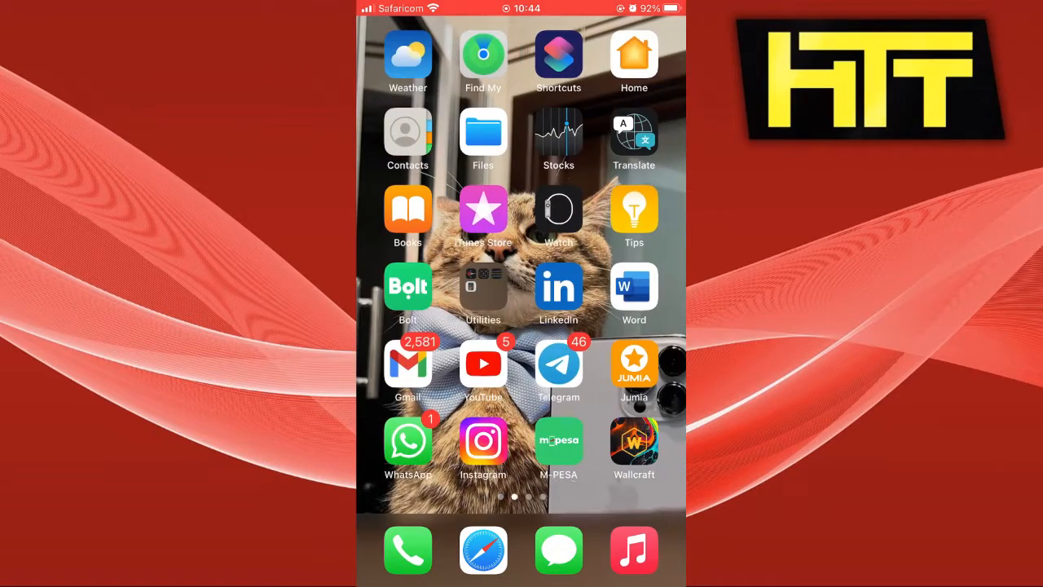
pyautogui.hscroll(-3)
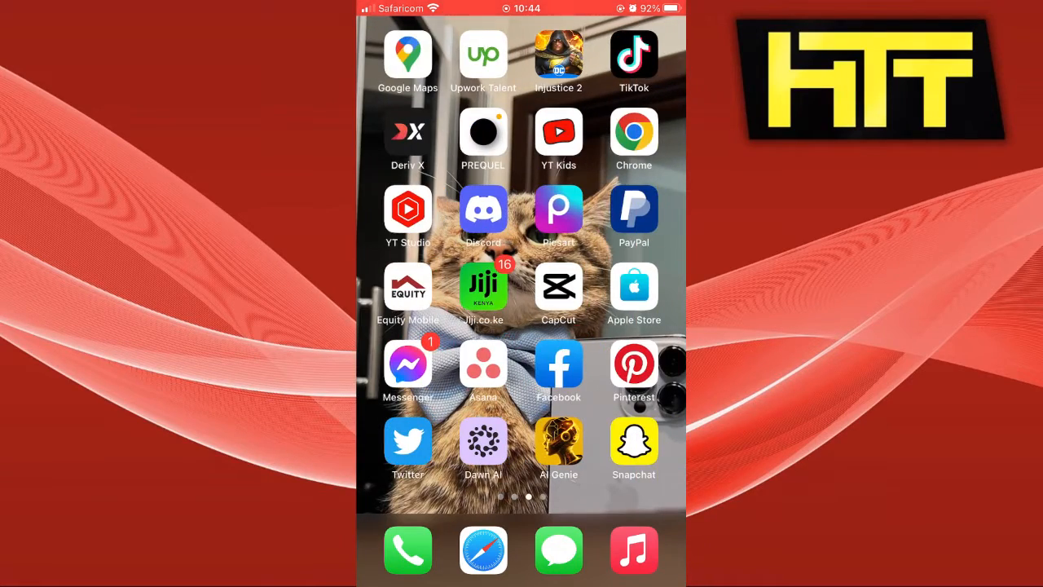
# Launch Facebook, go to its Menu and expand Settings & Privacy
pyautogui.click(558, 363)
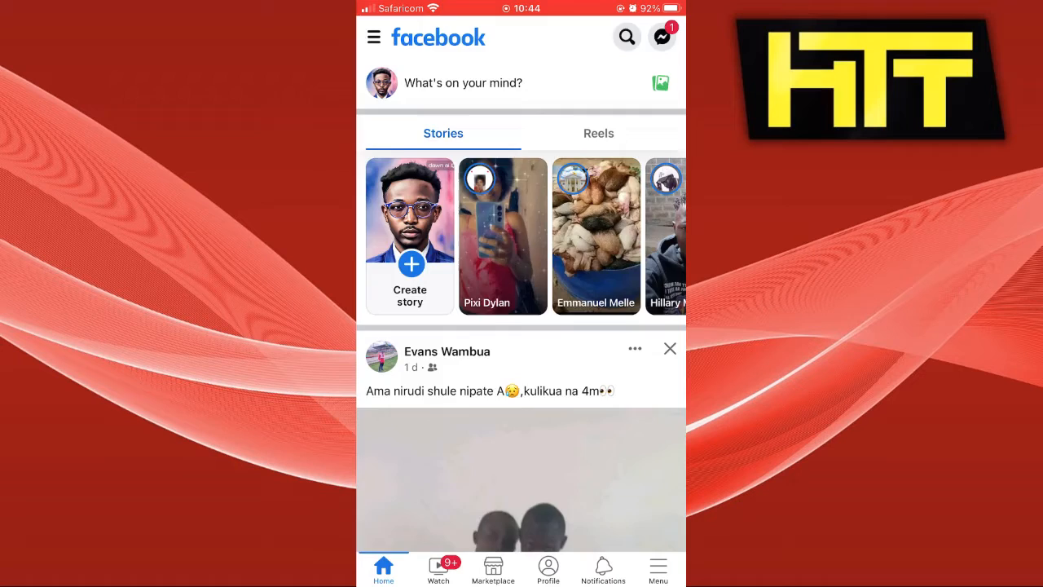
pyautogui.click(657, 569)
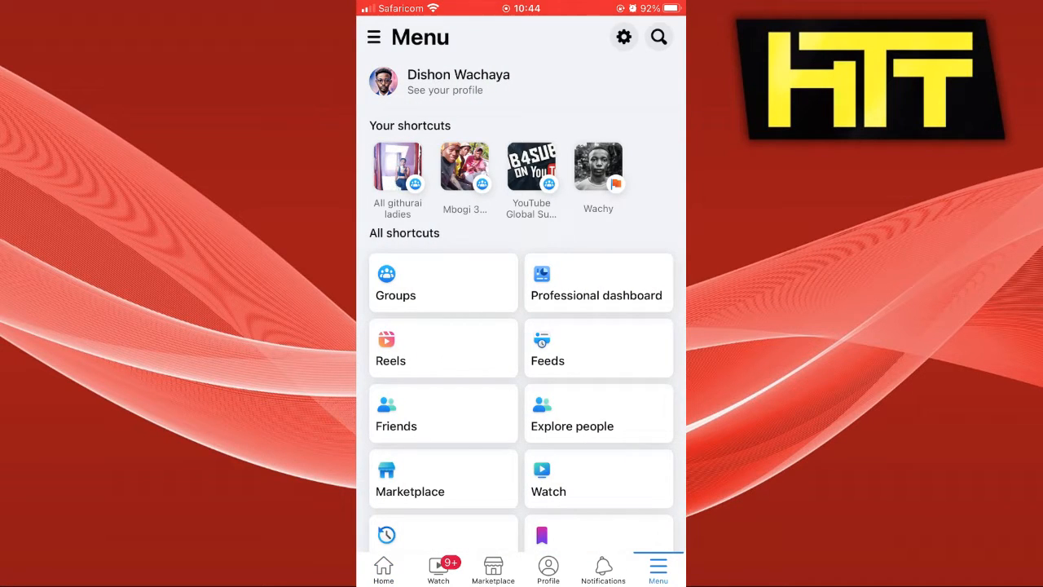
pyautogui.scroll(-3)
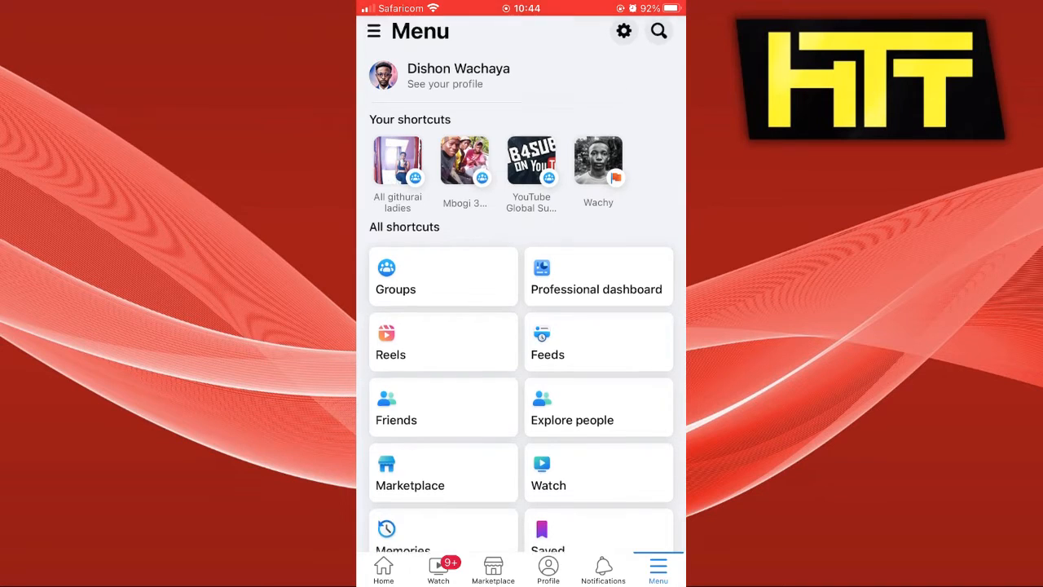
pyautogui.scroll(-3)
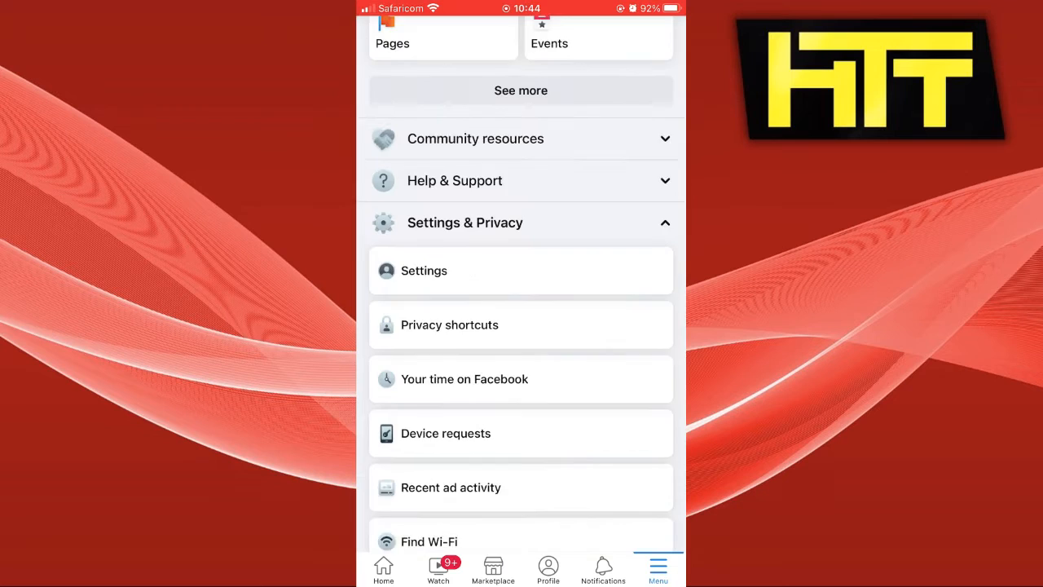
# Enter Settings and scroll down to Access and control
pyautogui.click(424, 271)
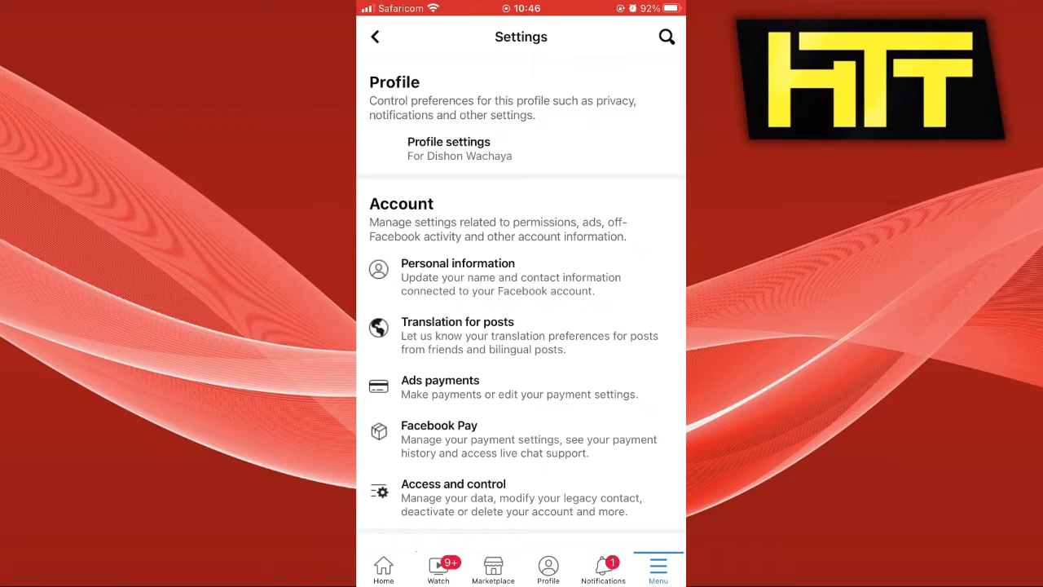
pyautogui.scroll(-3)
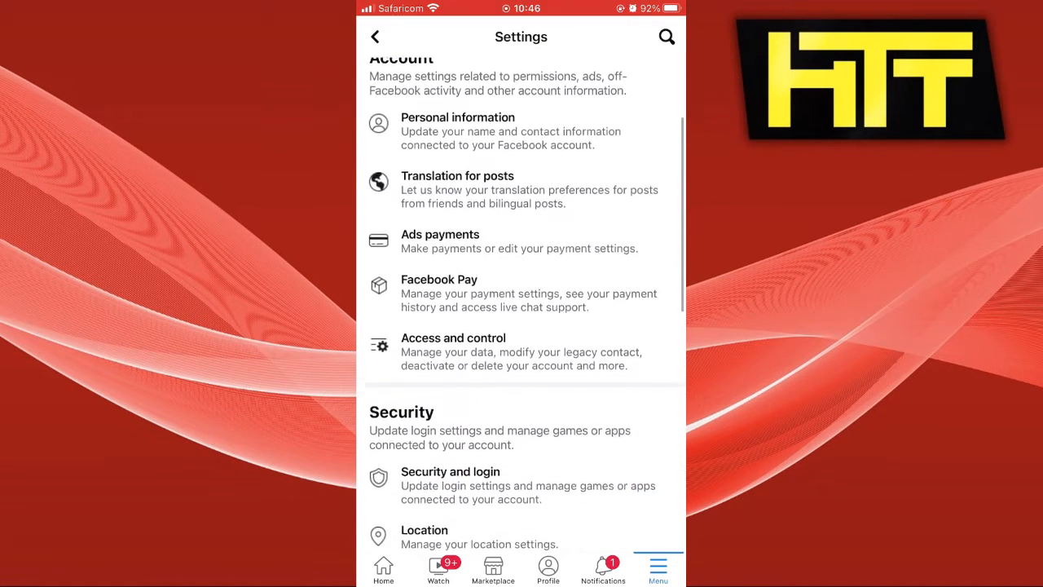
pyautogui.scroll(-3)
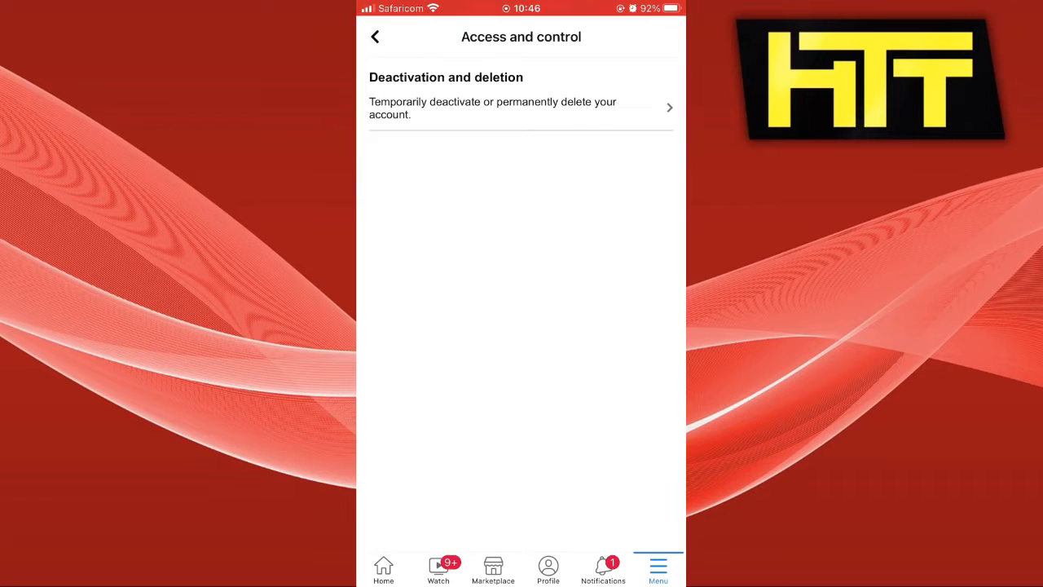
# Choose Delete account under Deactivation and deletion, reach the reasons screen, then go back to Settings
pyautogui.click(493, 107)
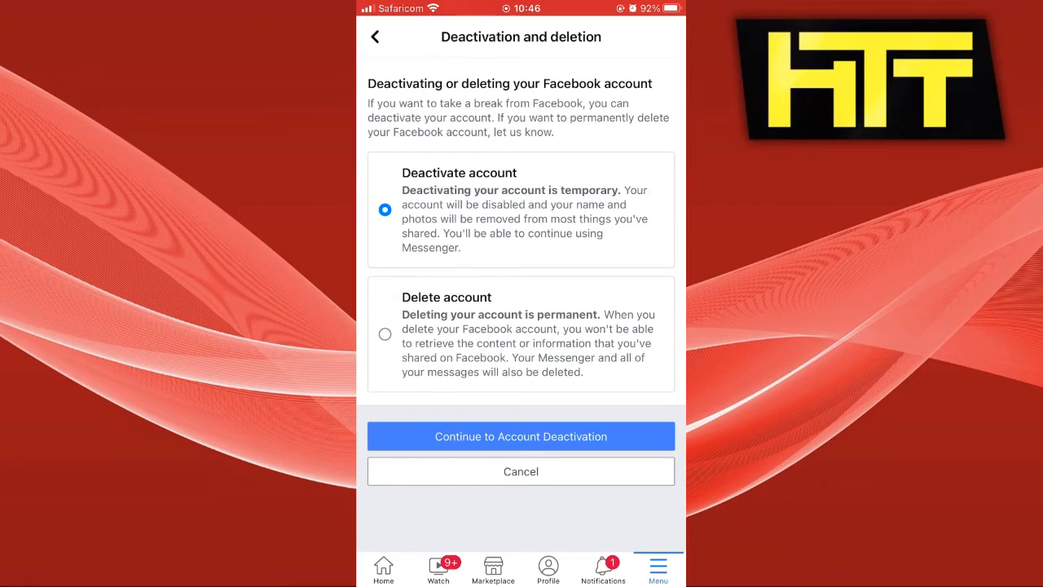
pyautogui.click(384, 333)
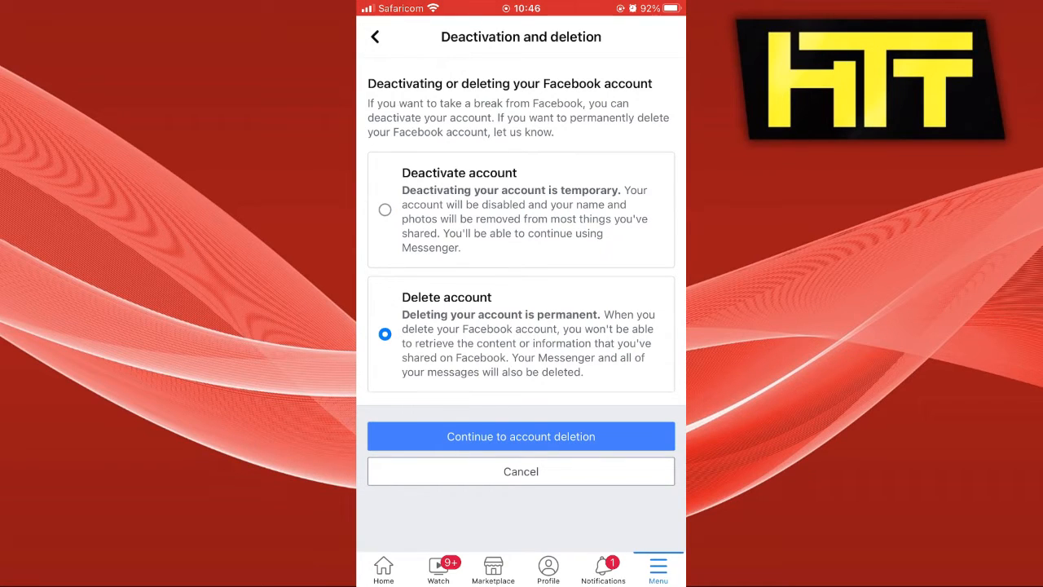
pyautogui.click(521, 436)
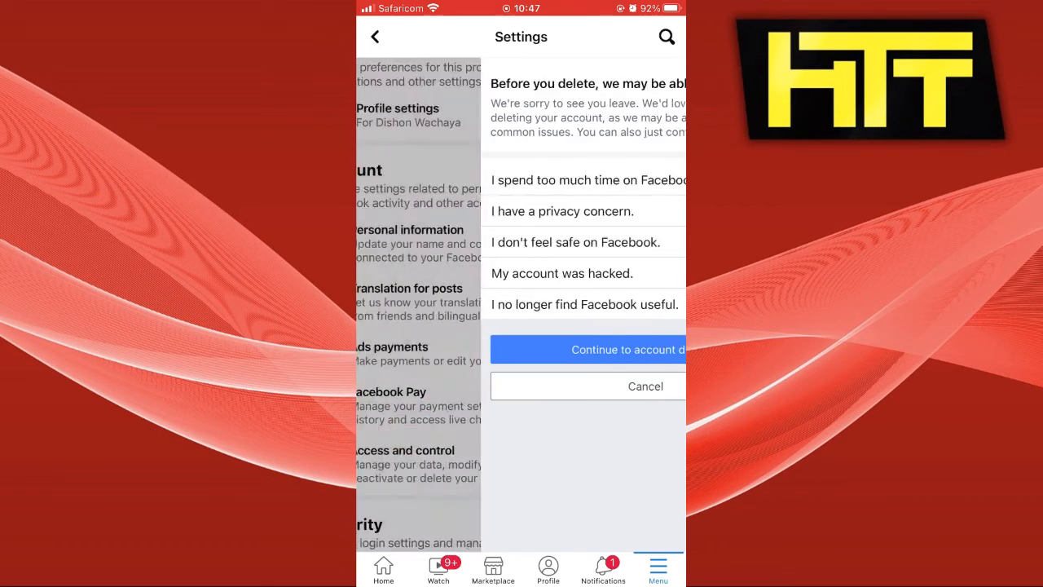
pyautogui.click(645, 386)
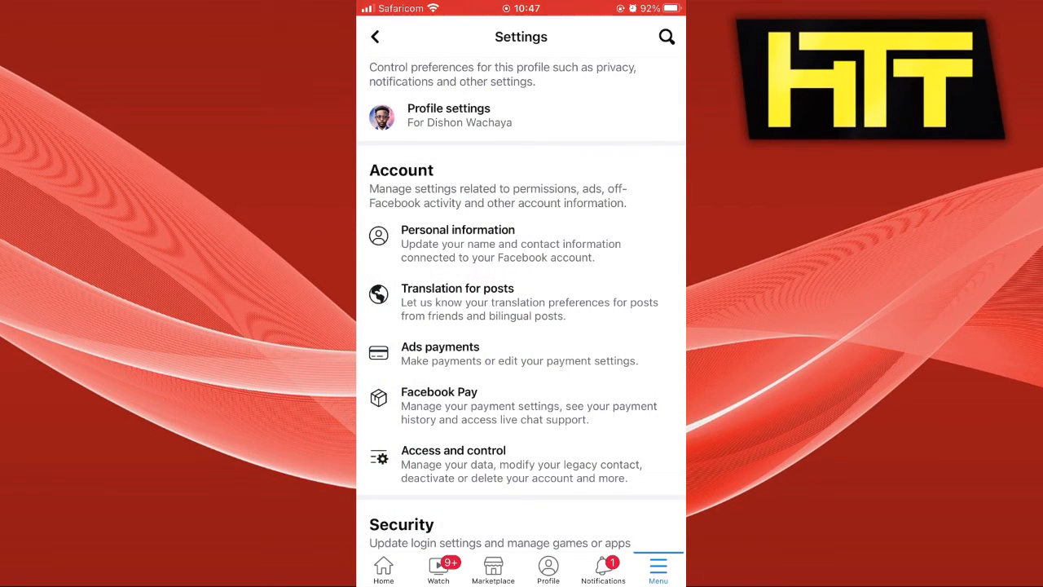